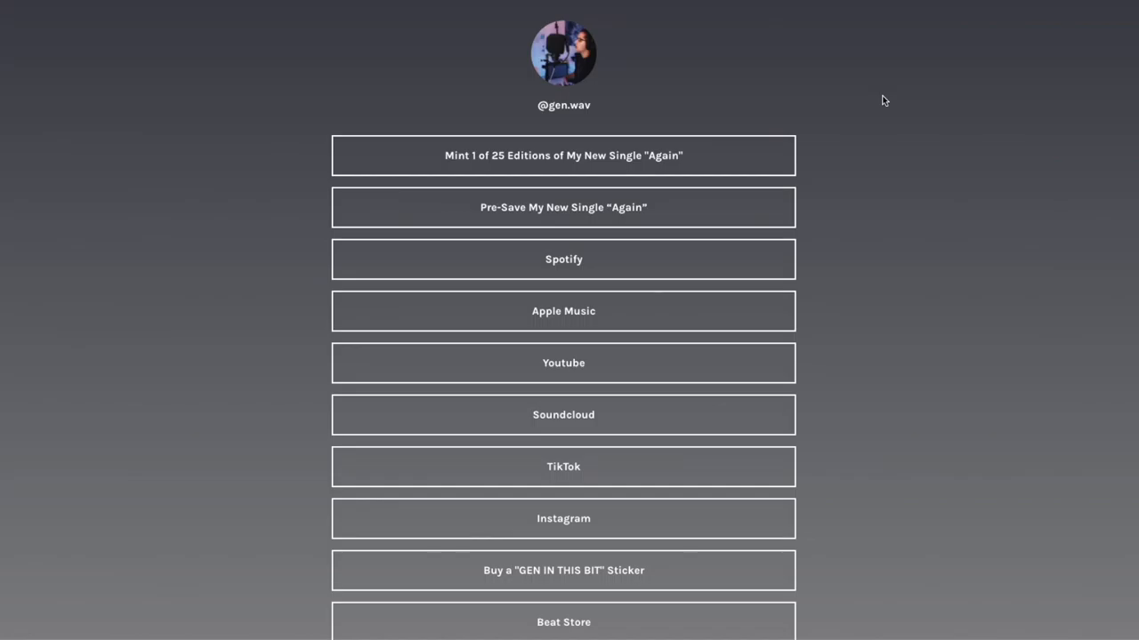
mouse_move(833, 125)
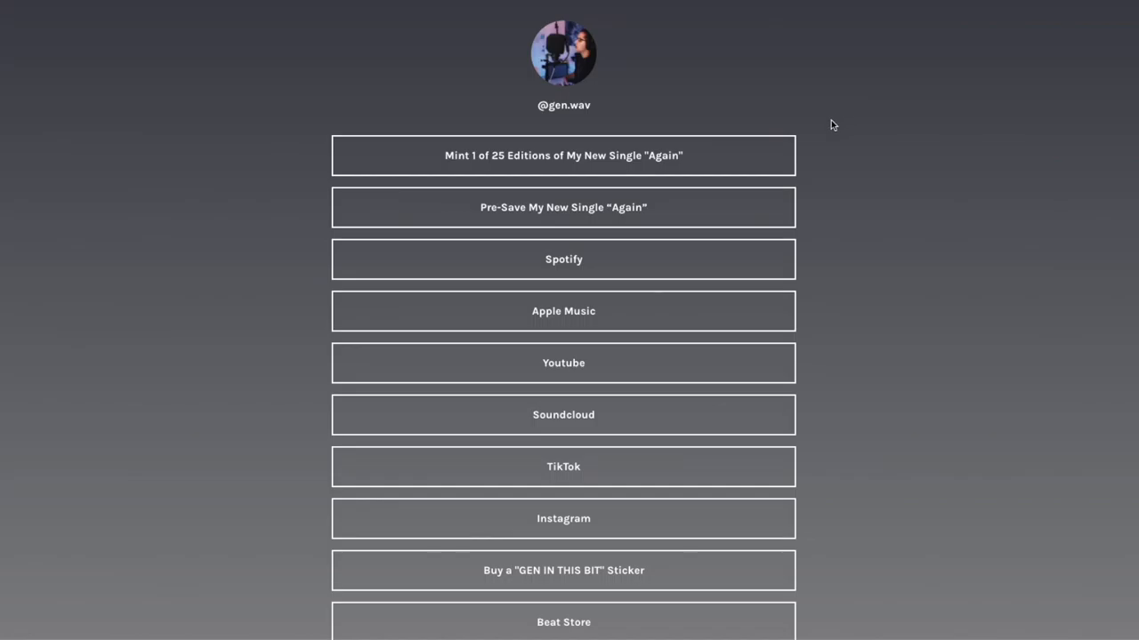
mouse_move(665, 221)
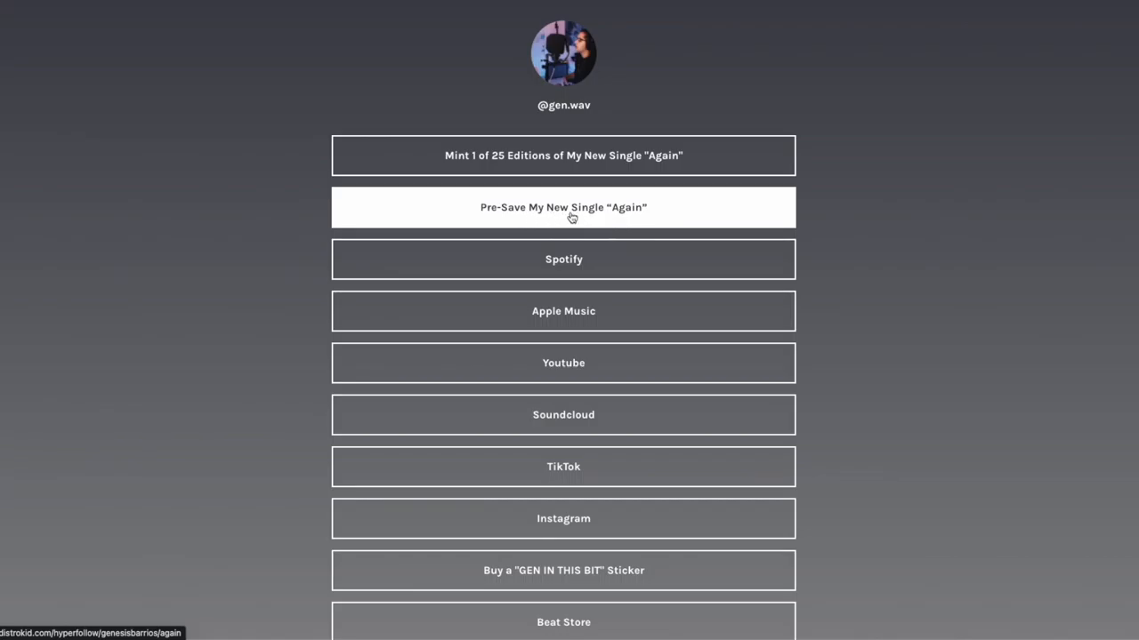
Follow the 'Mint 1 of 25 Editions of My New Single "Again"' link to the Mint Songs listing
left_click(562, 207)
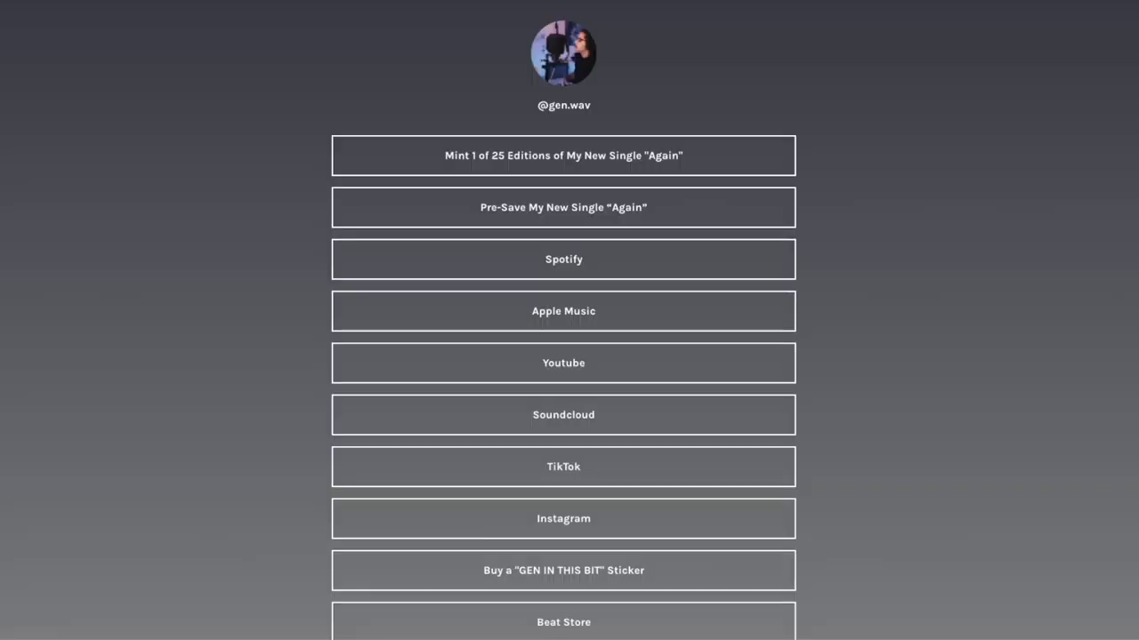
left_click(562, 155)
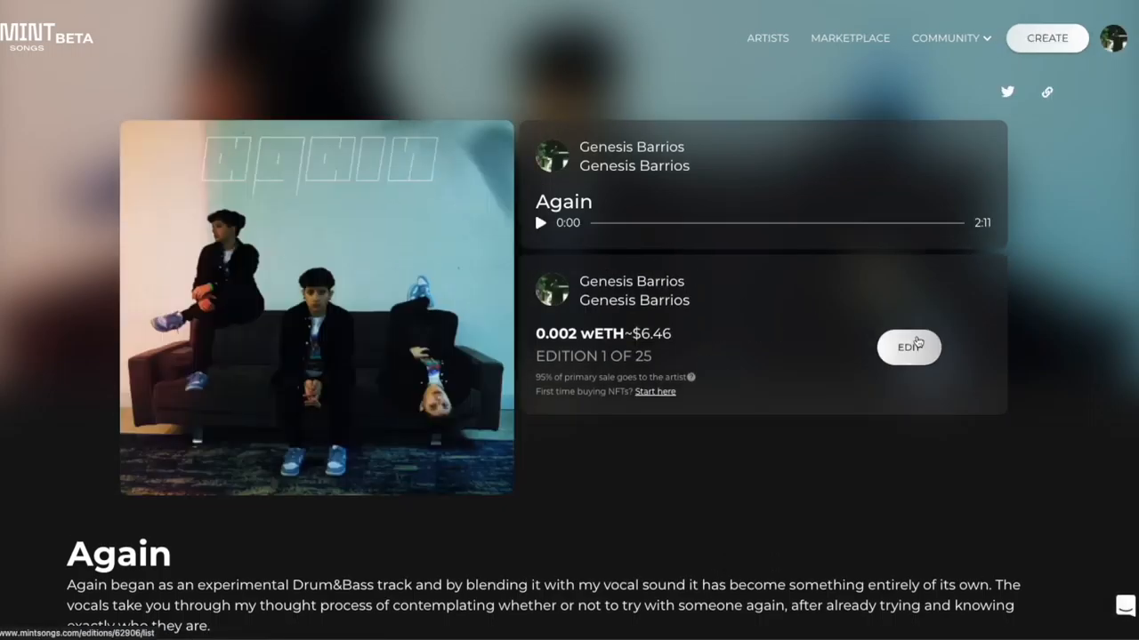
Check the List for Sale form shows 0.002 wETH for edition #1, then cancel without changes
left_click(907, 346)
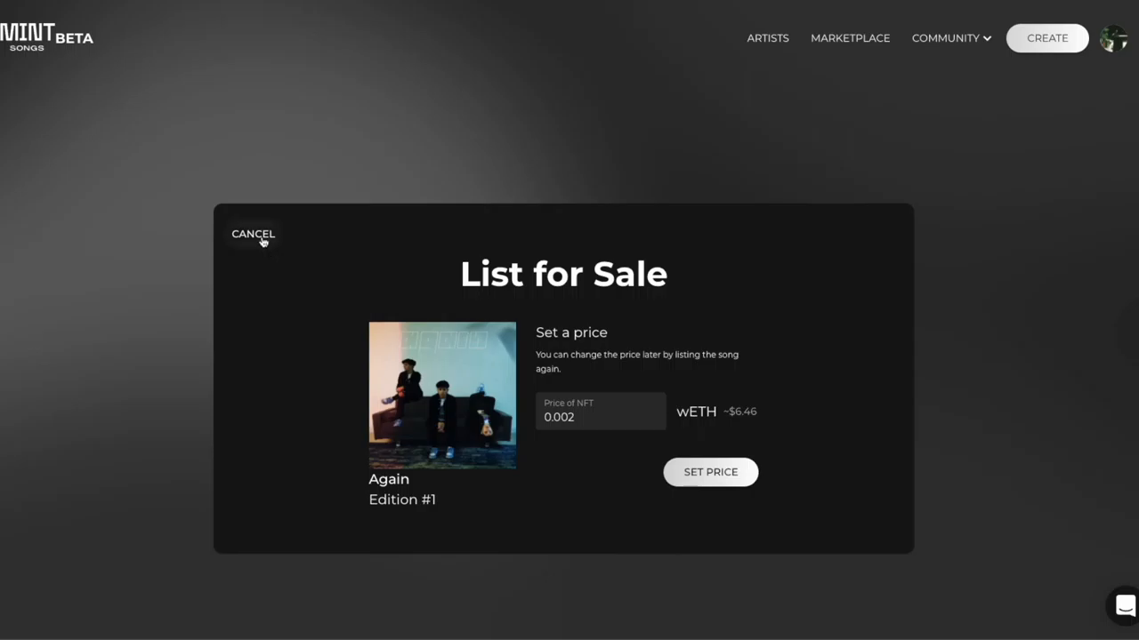
left_click(253, 235)
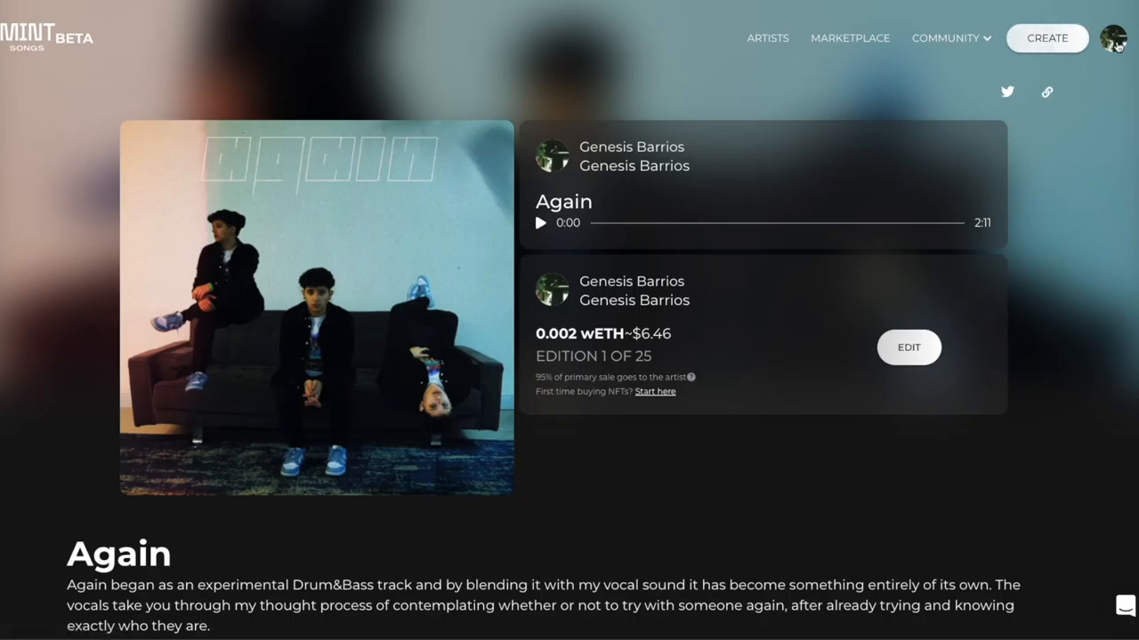
left_click(1113, 39)
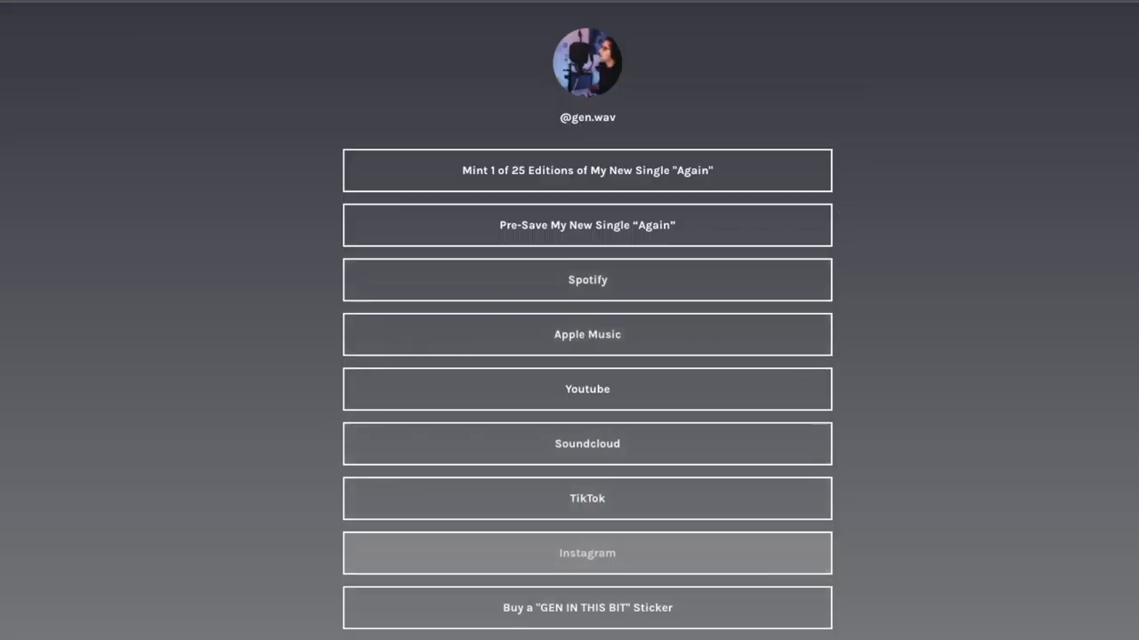
mouse_move(929, 333)
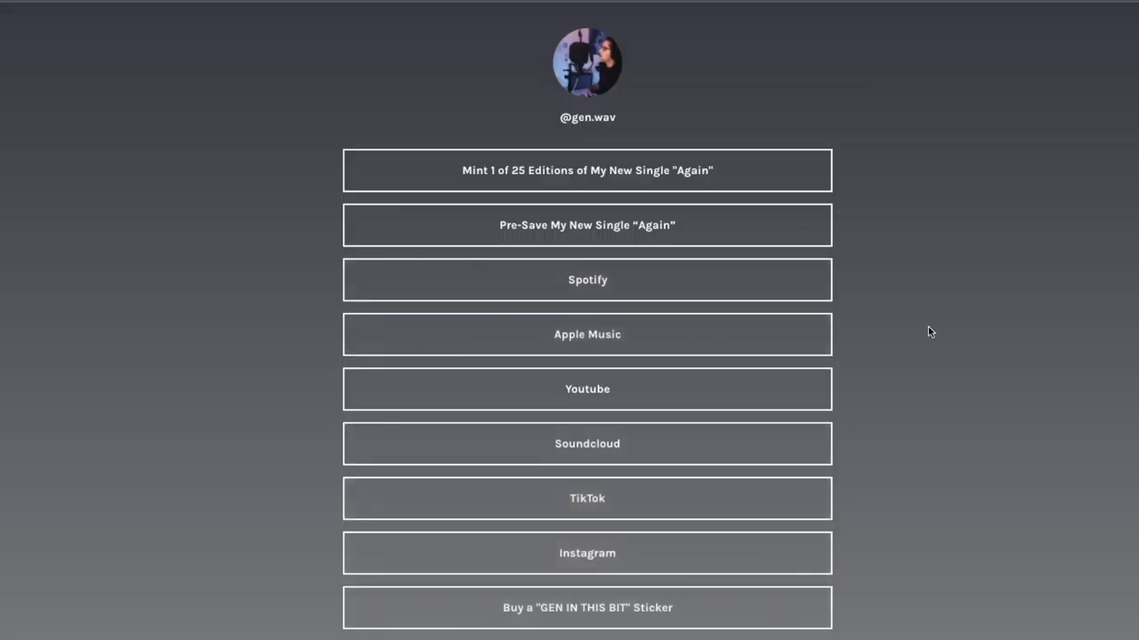